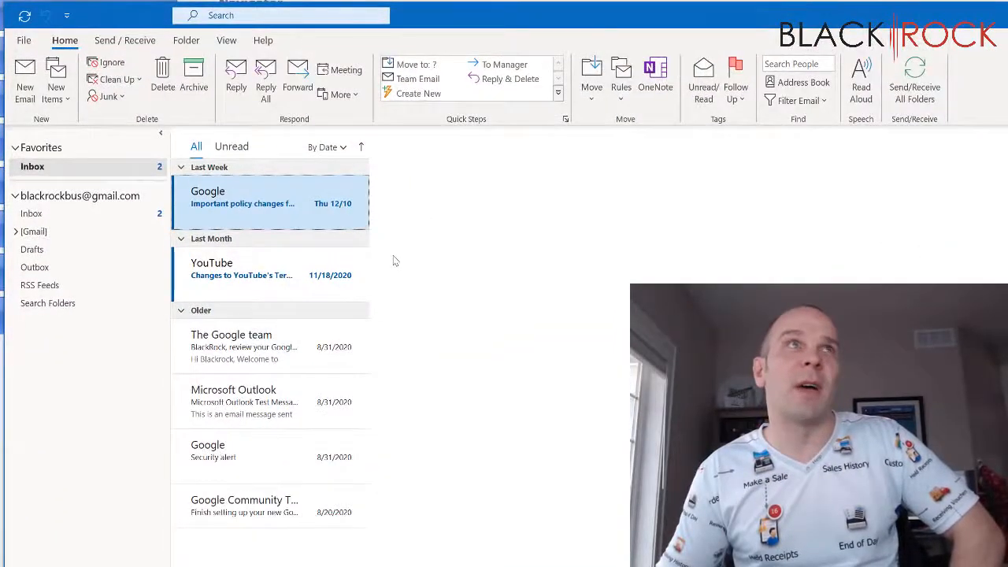
{"action": "mouse_move", "coordinate": [243, 203]}
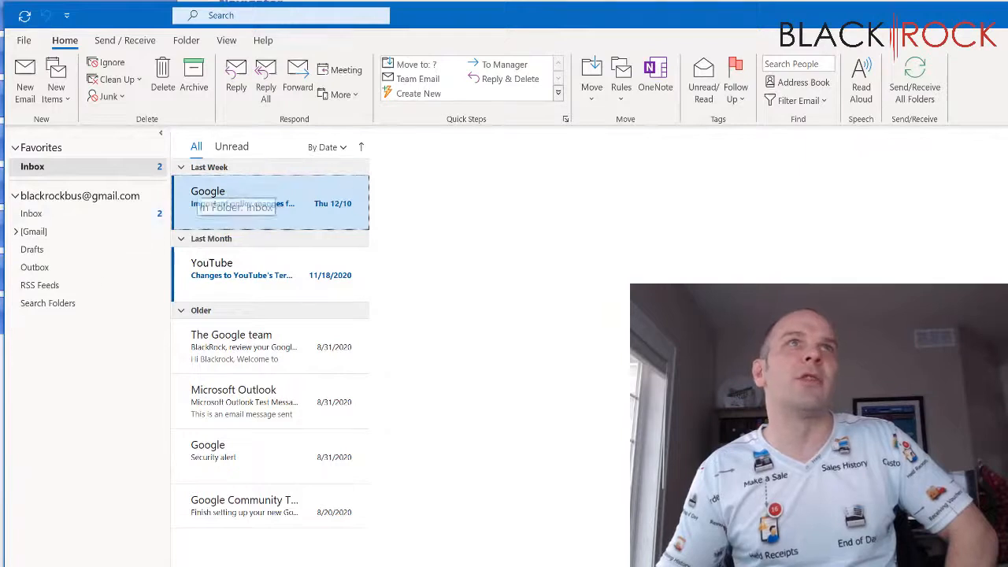
{"action": "mouse_move", "coordinate": [550, 216]}
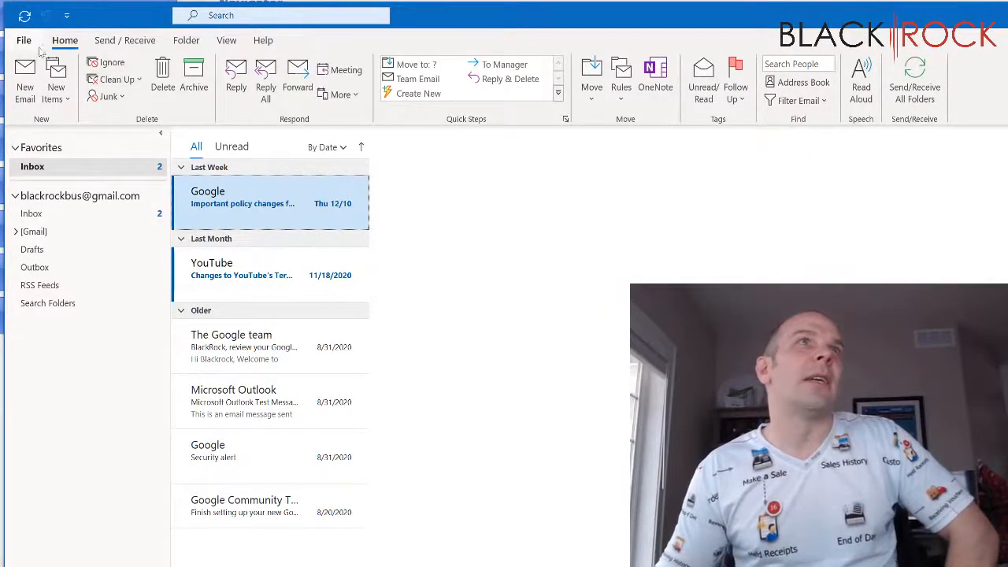
{"action": "mouse_move", "coordinate": [605, 366]}
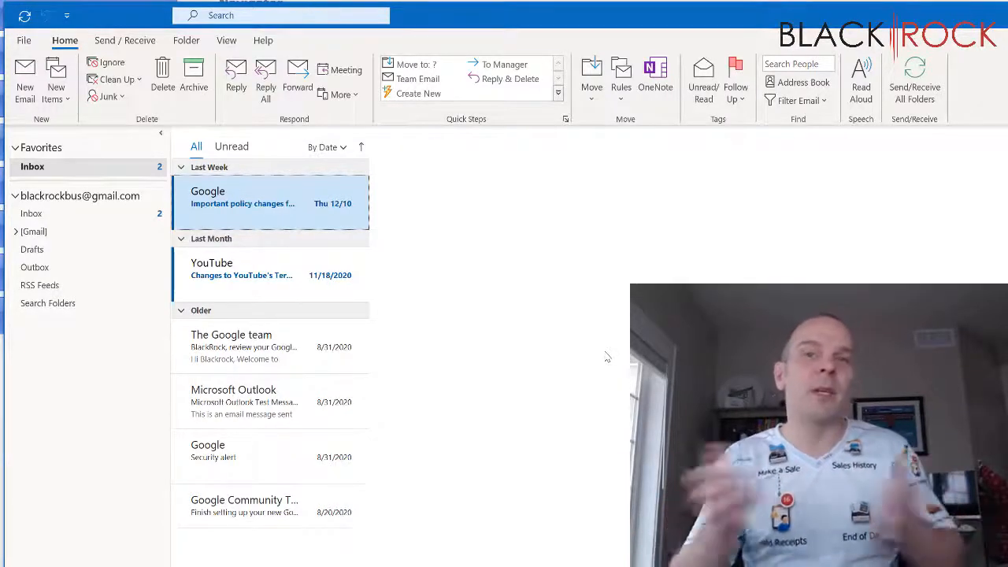
- Review the Outlook Account Information page twice and return to the Gmail inbox each time
{"action": "left_click", "coordinate": [281, 15]}
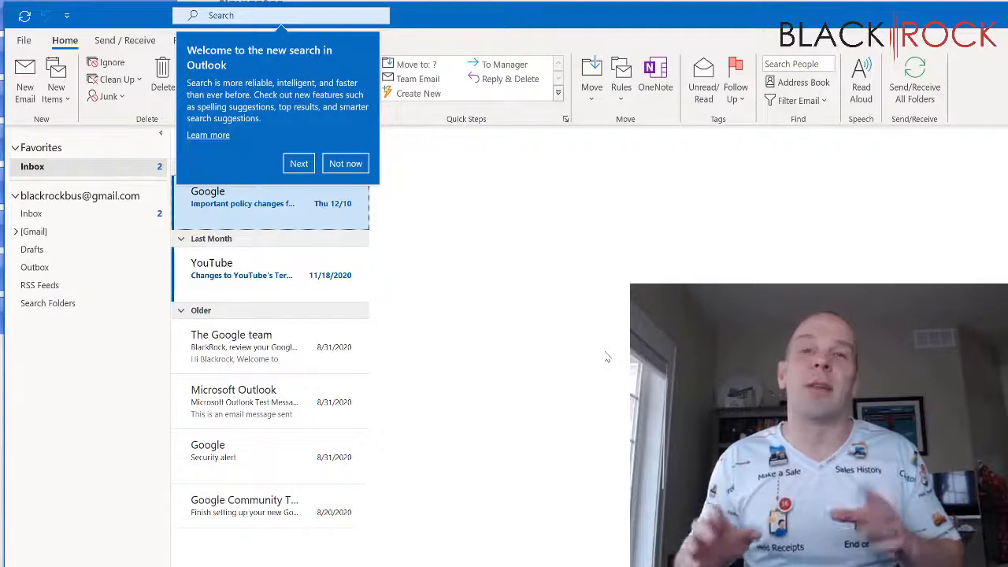
{"action": "left_click", "coordinate": [345, 162]}
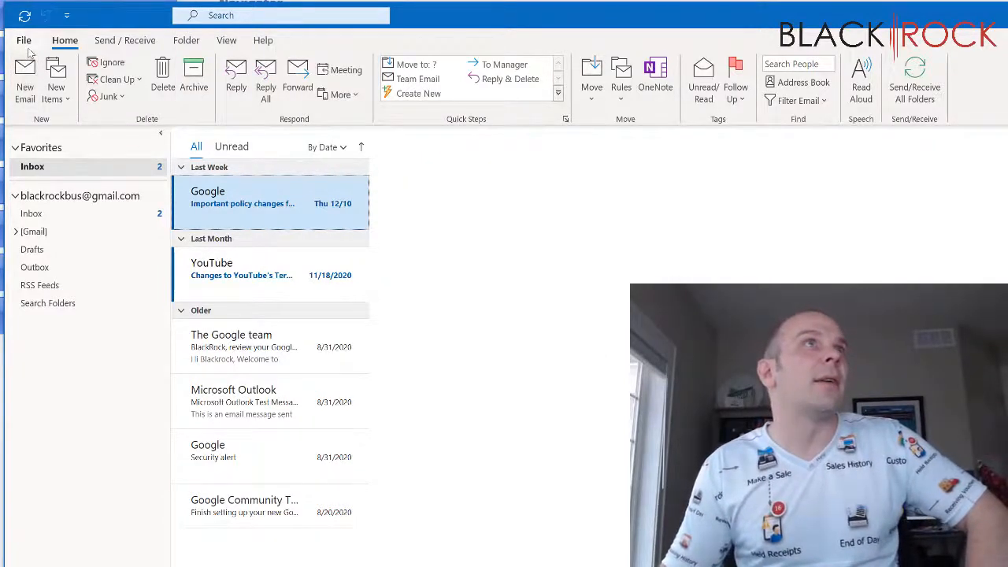
{"action": "left_click", "coordinate": [24, 41]}
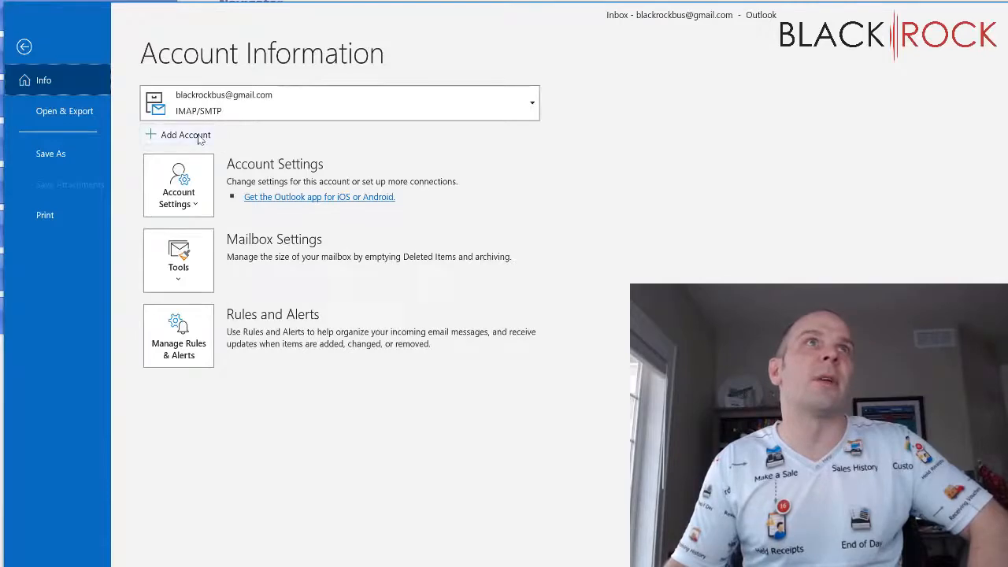
{"action": "left_click", "coordinate": [26, 47]}
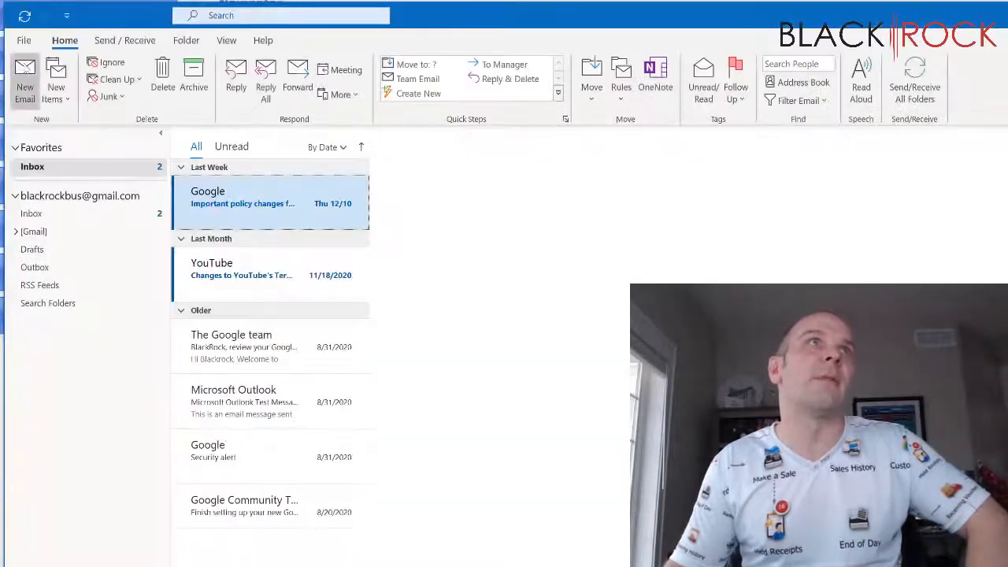
{"action": "left_click", "coordinate": [23, 41]}
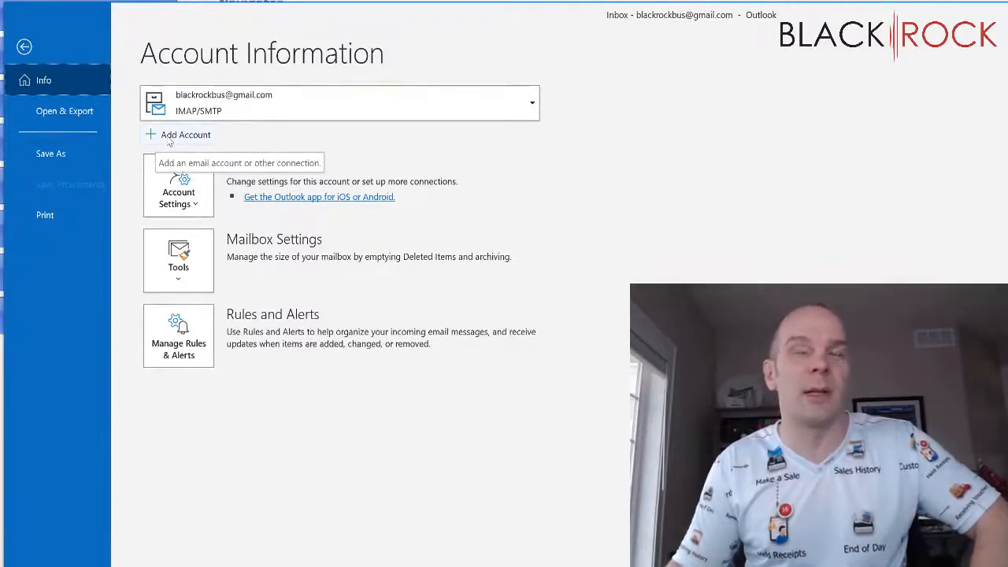
{"action": "left_click", "coordinate": [25, 48]}
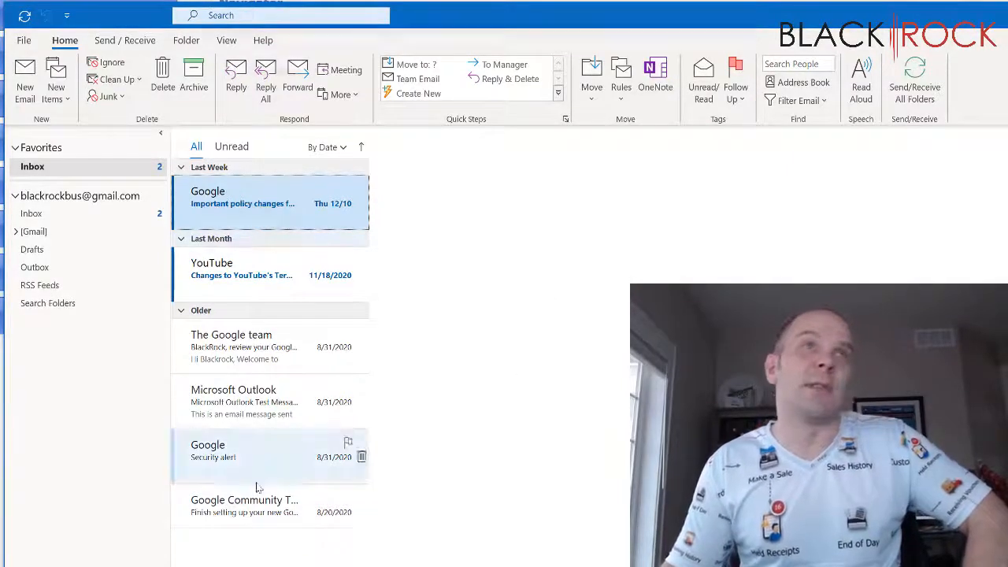
{"action": "mouse_move", "coordinate": [523, 240]}
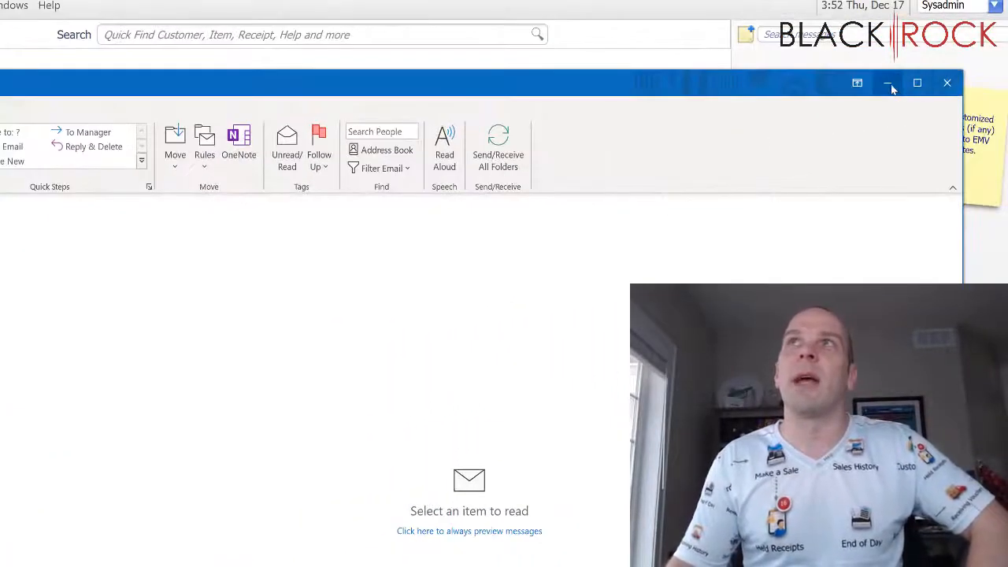
- Minimize Outlook, begin a new sales receipt, attach the chosen customer and choose Cash for 16.13 due
{"action": "left_click", "coordinate": [888, 82]}
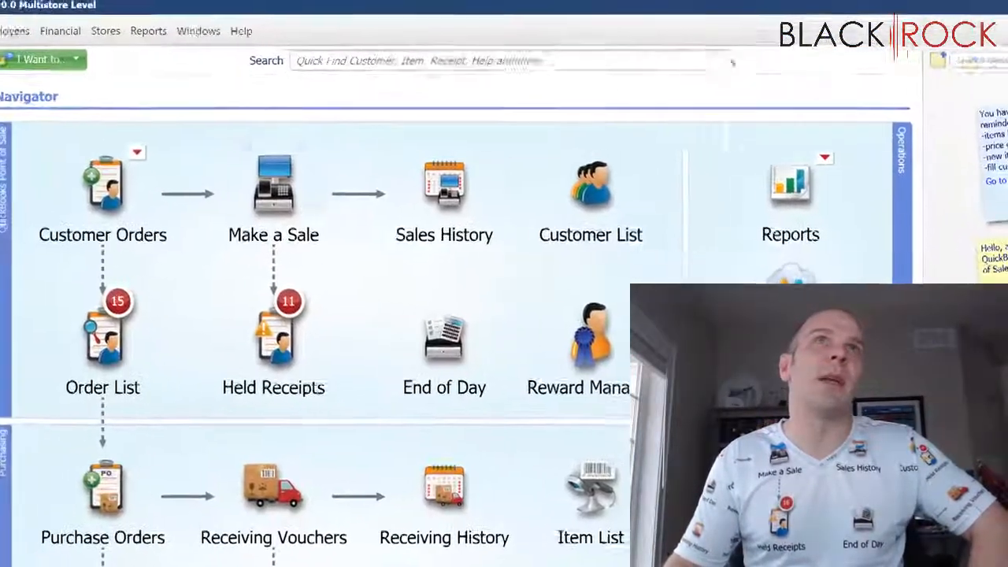
{"action": "left_click", "coordinate": [274, 185]}
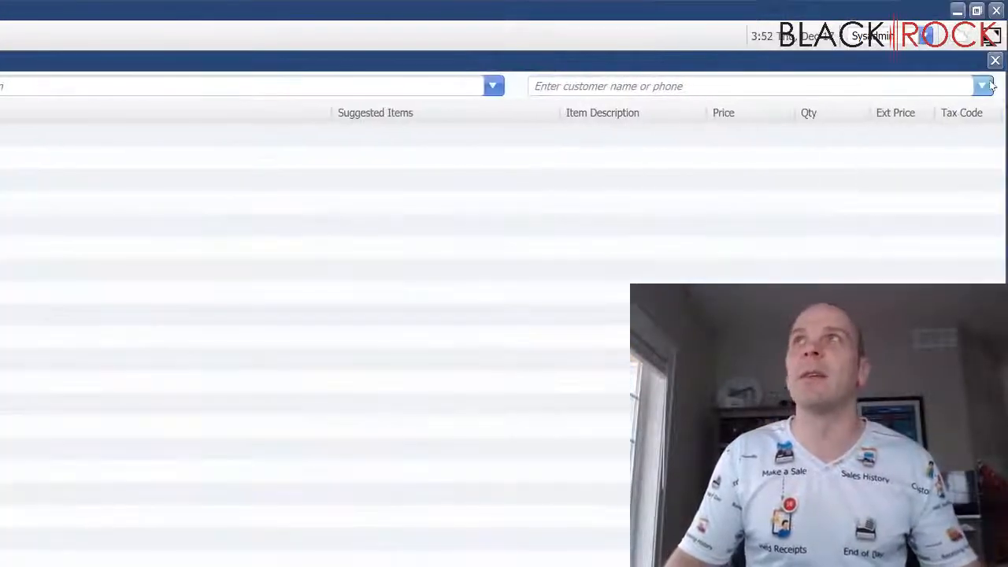
{"action": "left_click", "coordinate": [983, 85]}
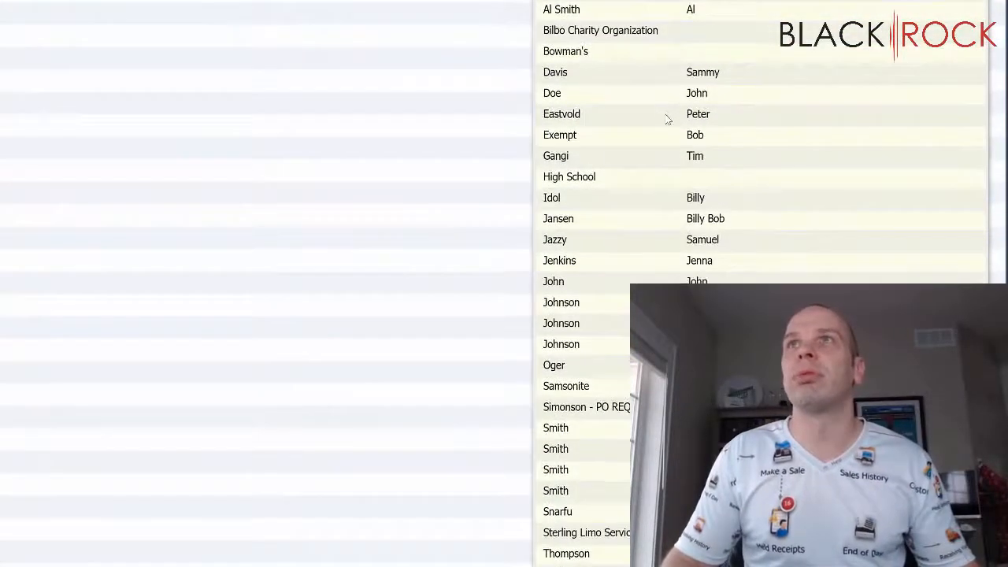
{"action": "left_click", "coordinate": [561, 113]}
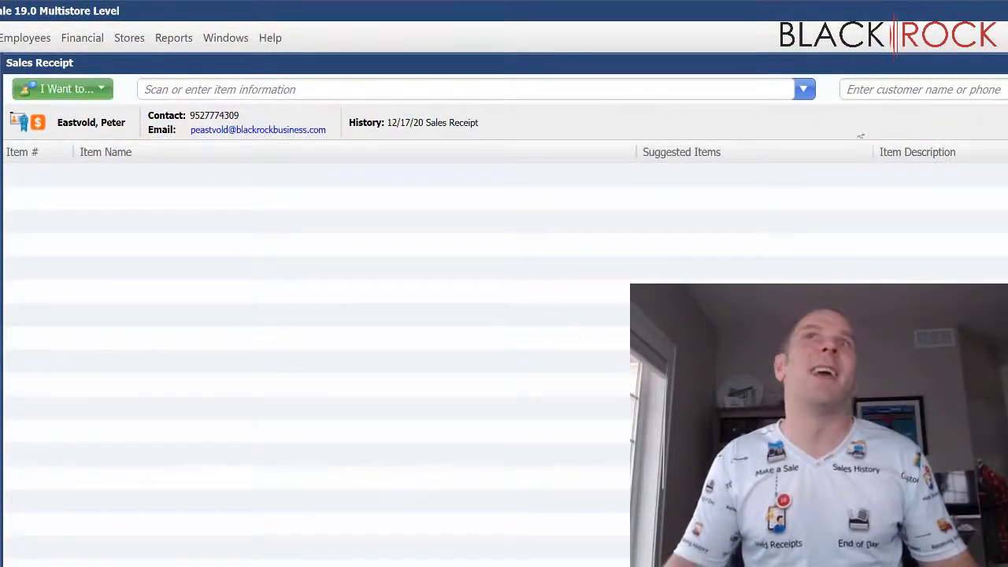
{"action": "left_click", "coordinate": [804, 88]}
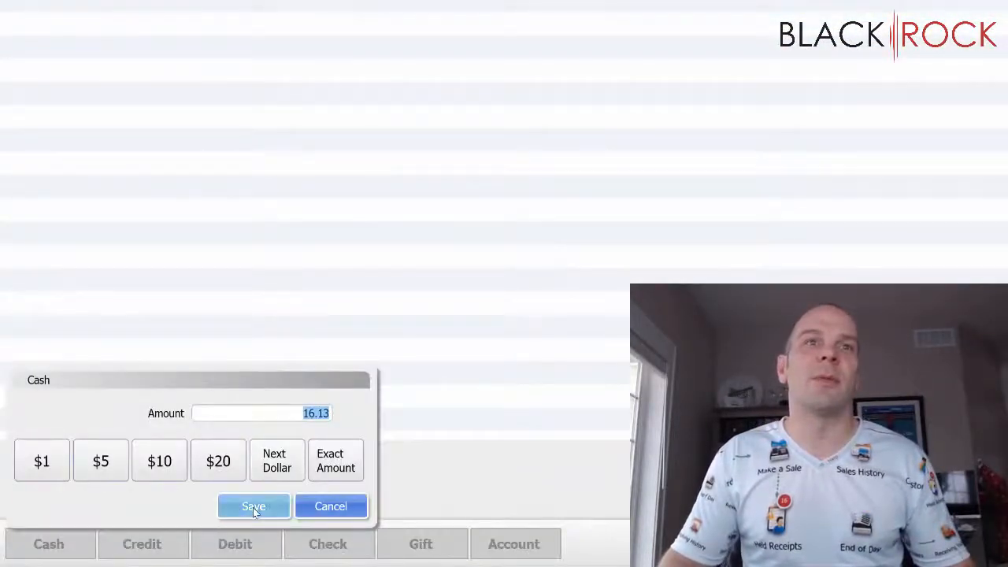
- Accept the tendered cash amount, leaving the 14.97 receipt ready to save and email
{"action": "left_click", "coordinate": [254, 508]}
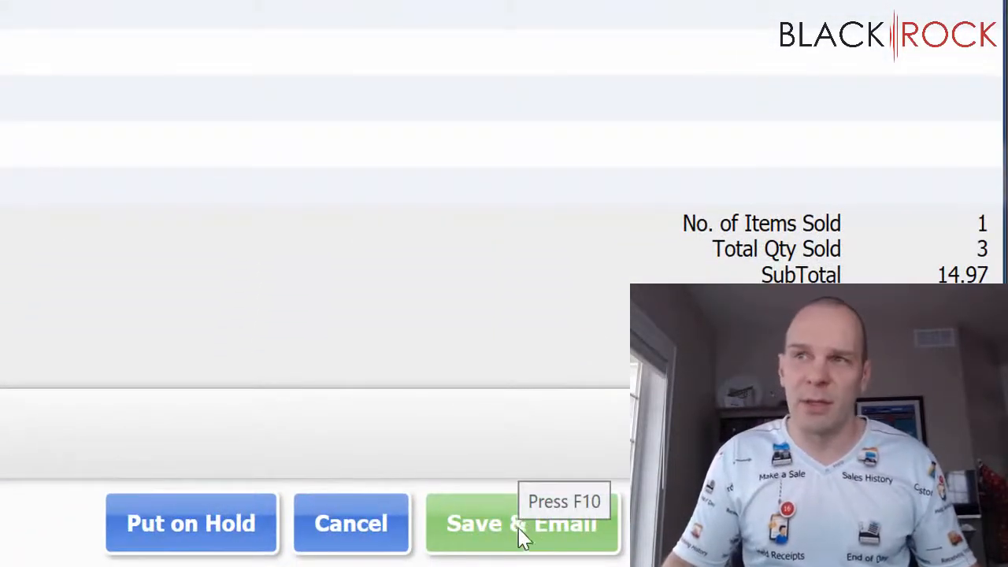
{"action": "mouse_move", "coordinate": [275, 255]}
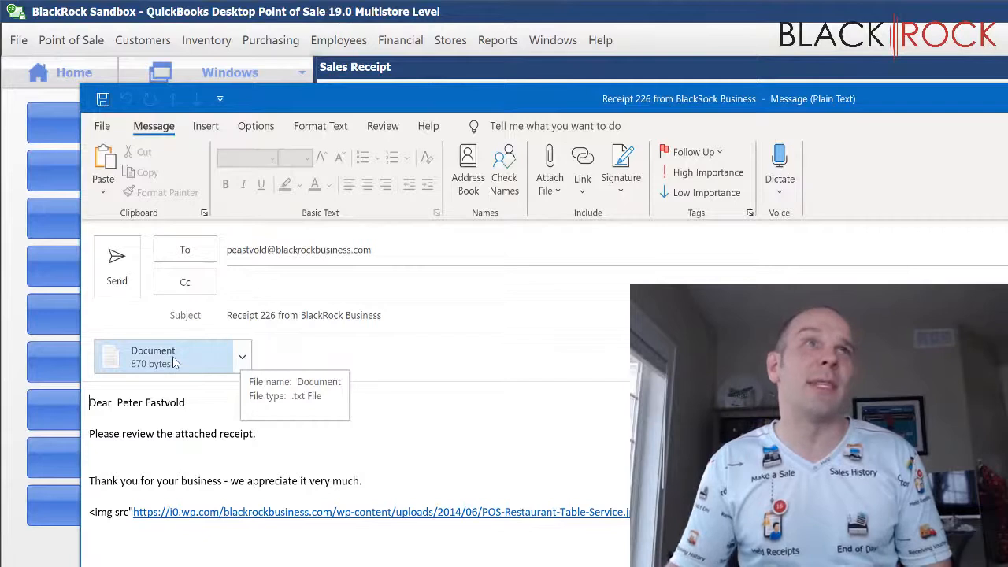
{"action": "mouse_move", "coordinate": [152, 422]}
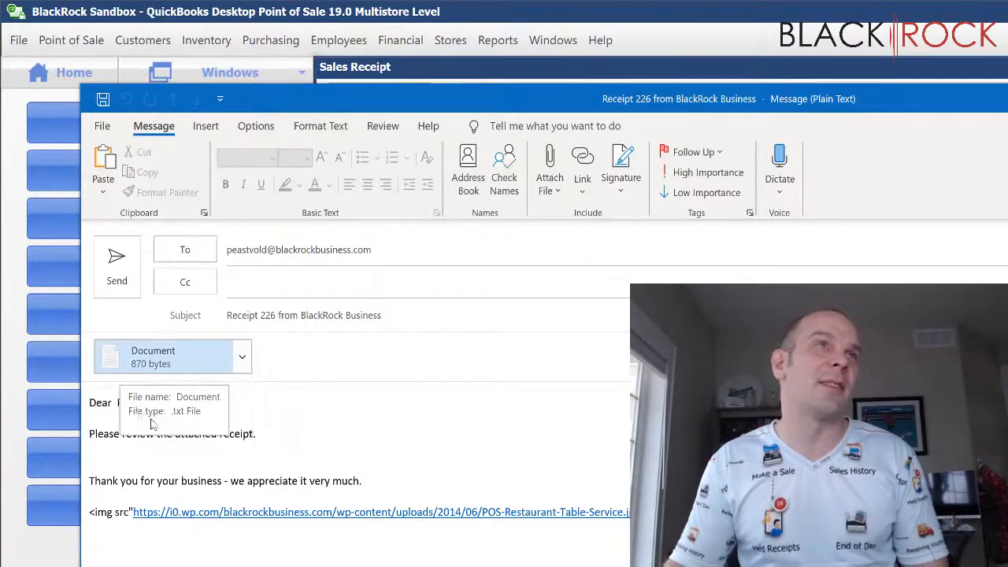
{"action": "mouse_move", "coordinate": [274, 378]}
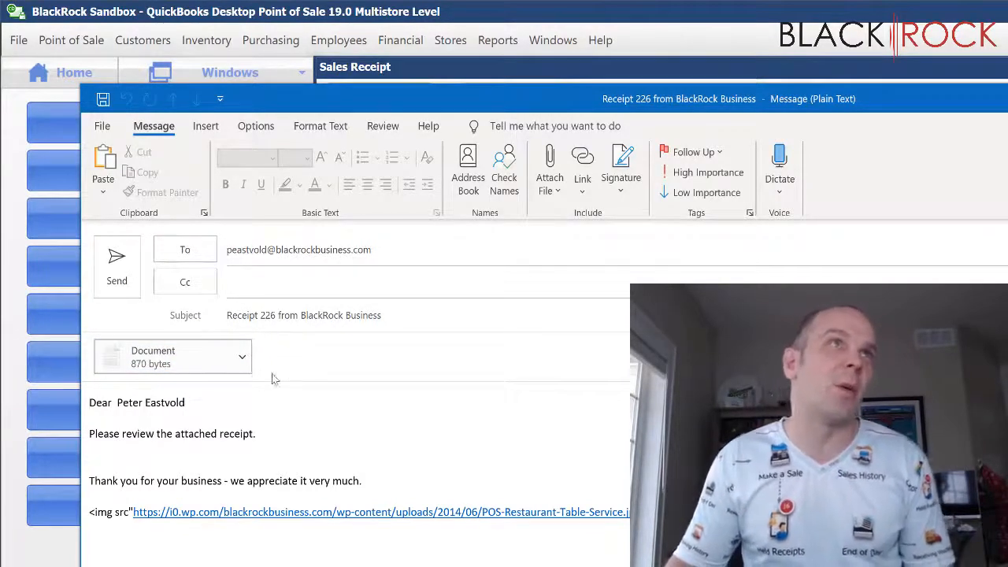